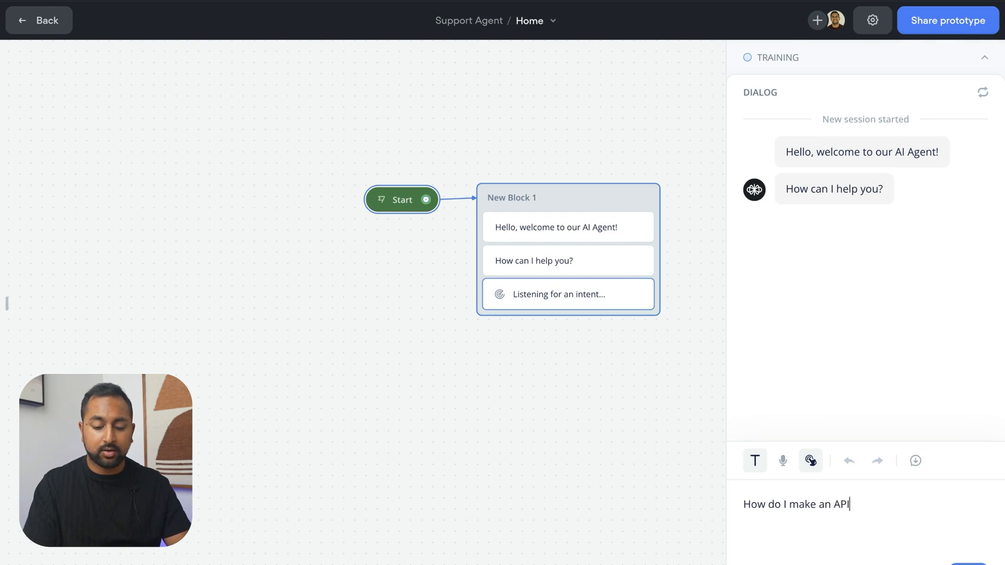
Step: Ask the test agent 'How do I make an API call in Voiceflow?' and get six numbered steps
text(callin V)
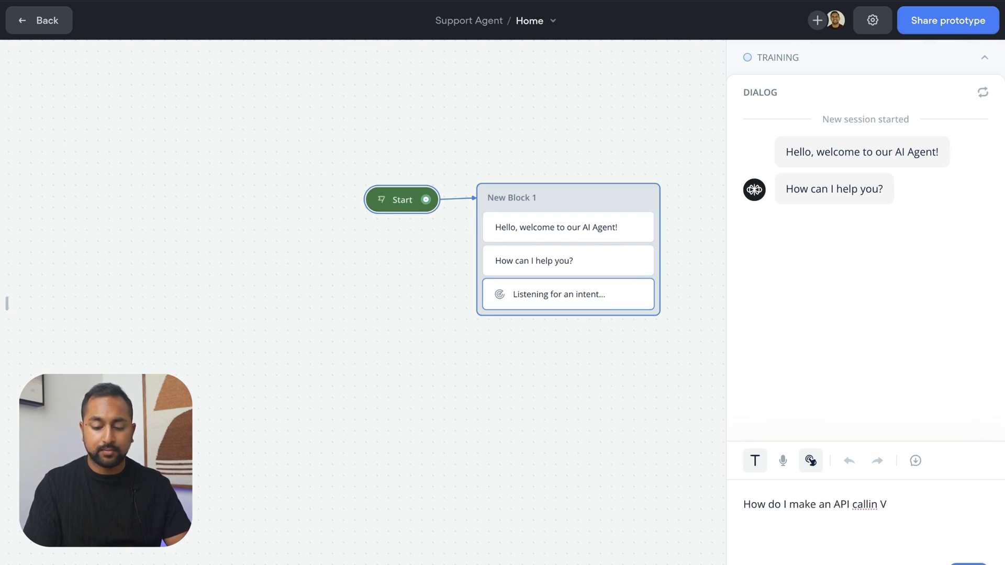
key(Return)
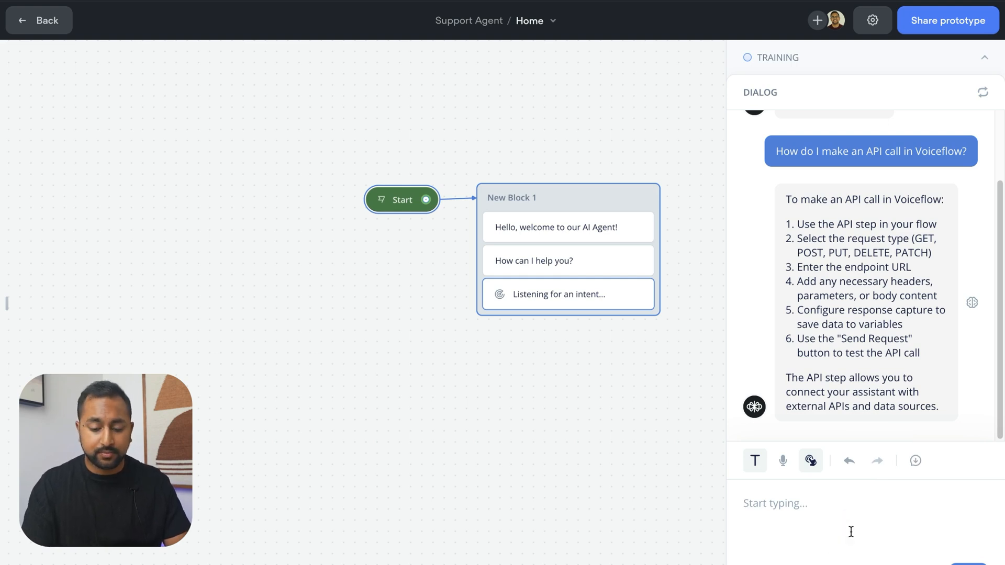
Step: Ask the test agent 'What is the messages step' in the prototype chat
text(What i)
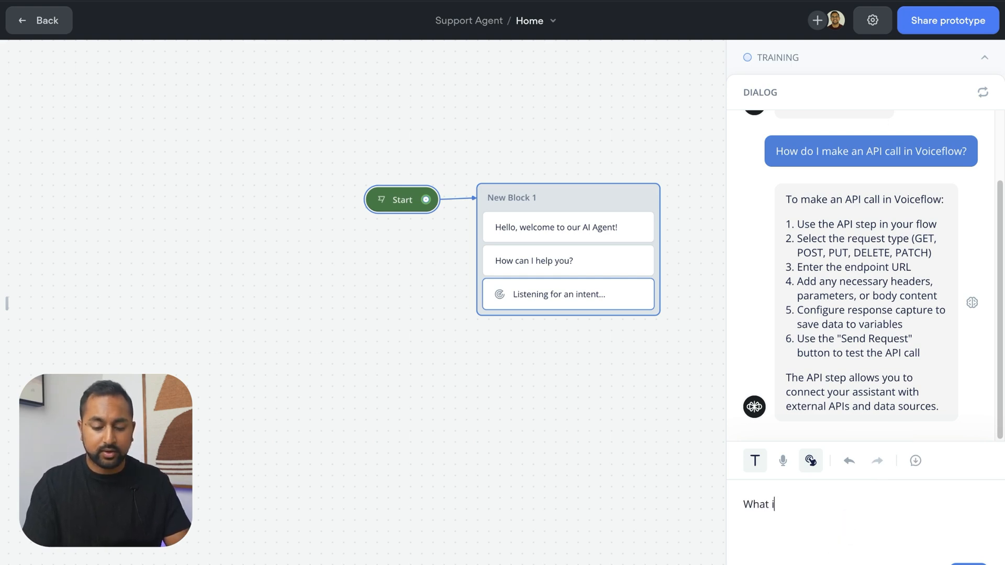
text(s the messages step)
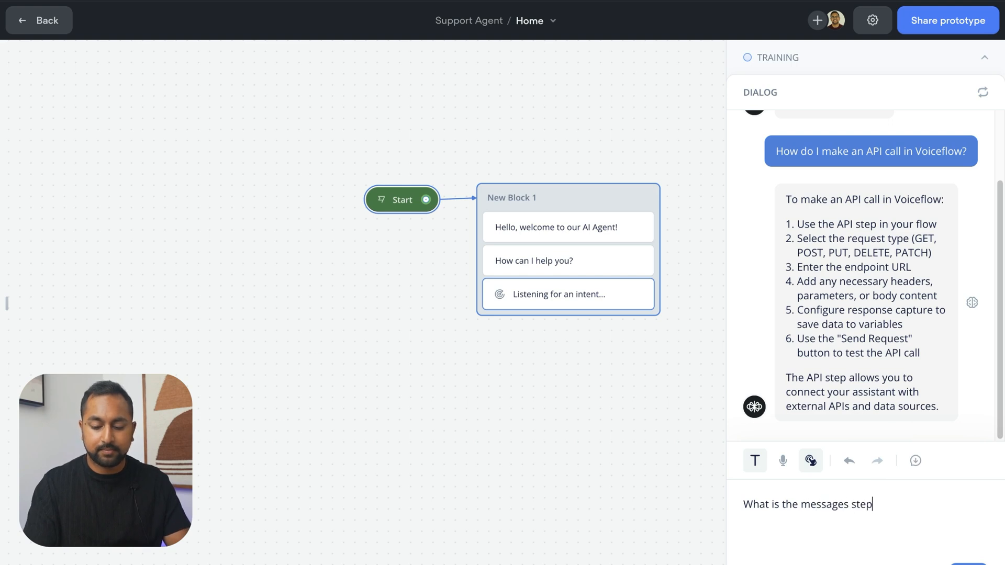
key(Return)
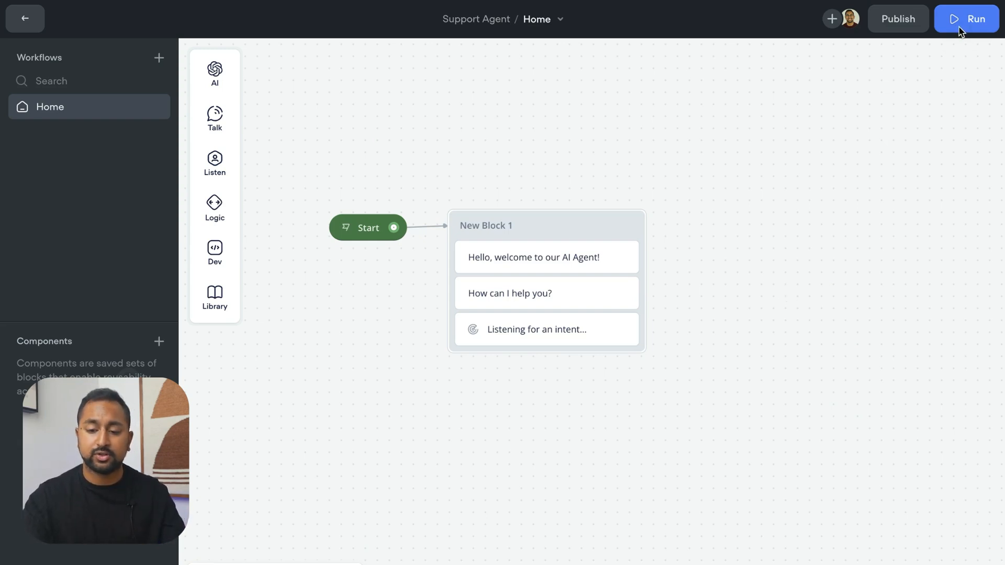
Step: Run a new test asking 'What kind of pizzas can I order?' and get the 'didn't get that' reply
click(970, 18)
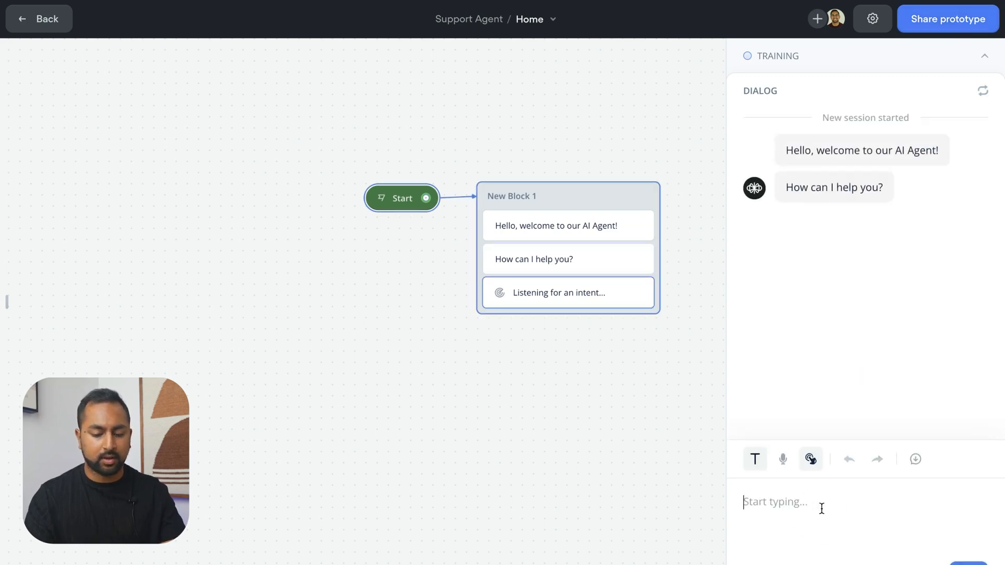
text(What)
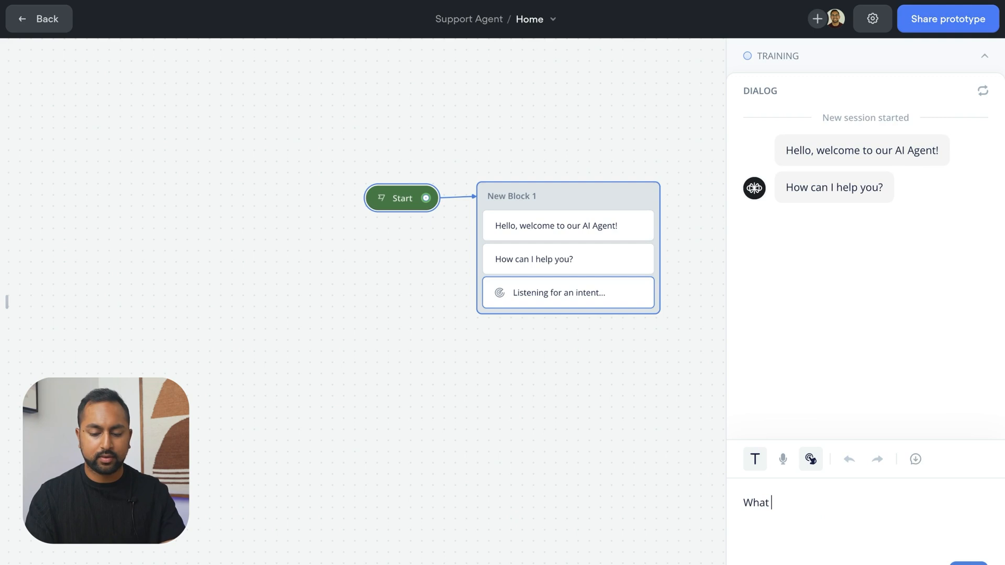
text(kind of pizzas can)
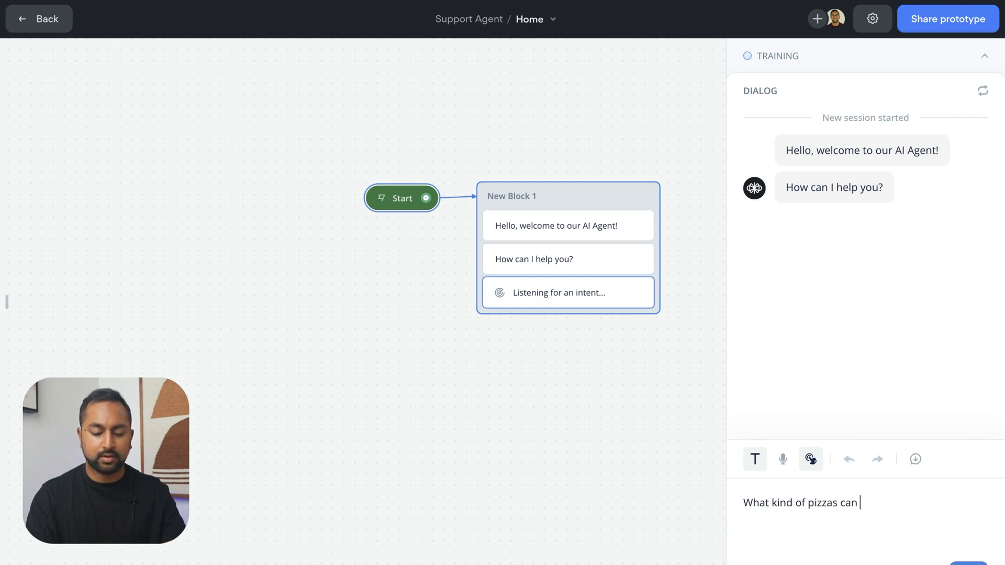
key(Return)
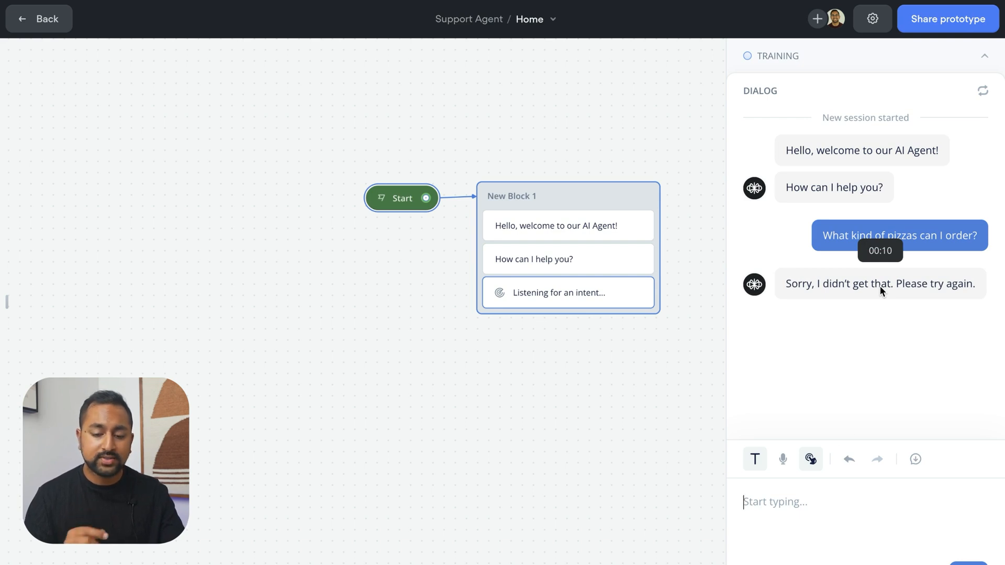
click(40, 18)
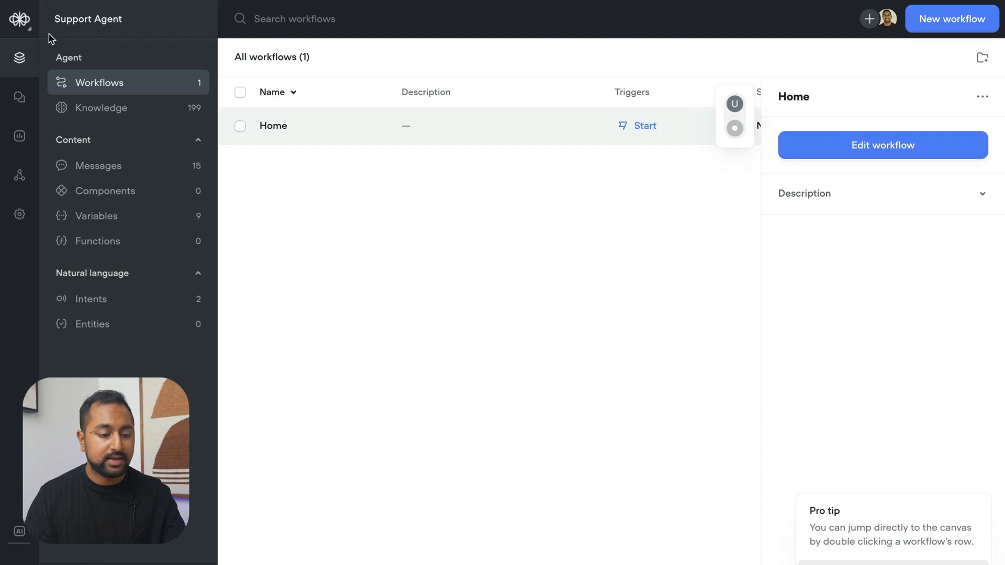
Step: Open Support Agent's settings and bring Global No Match under Global Logic into view
click(19, 214)
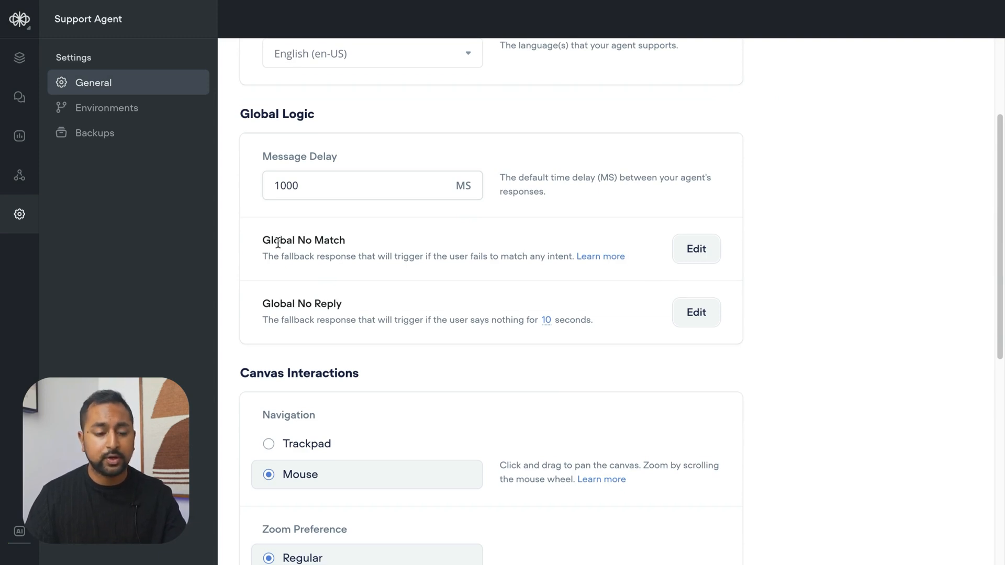
scroll(up, 3)
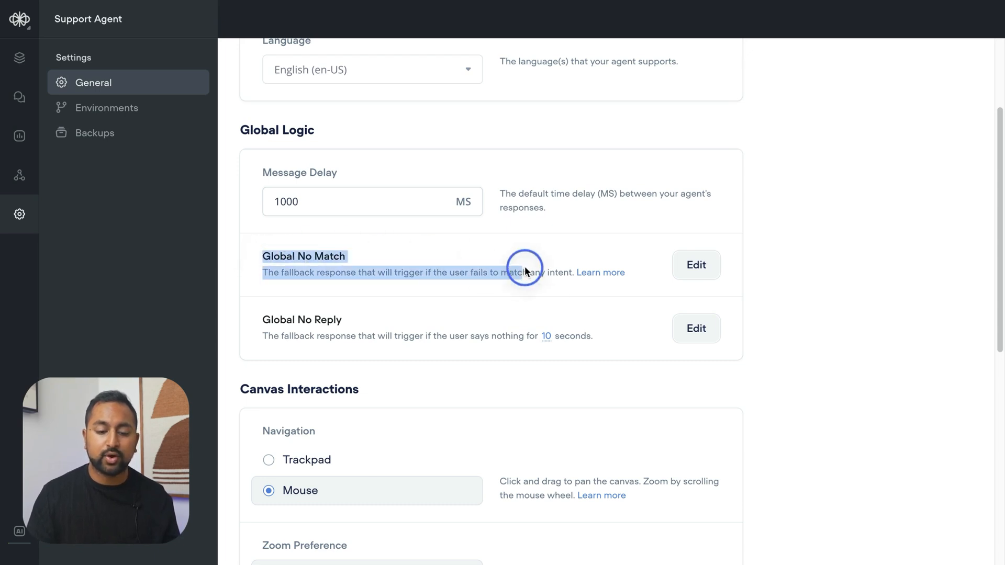
Step: Switch Global No Match to a Generative Claude 3 - Haiku response and save it
click(696, 265)
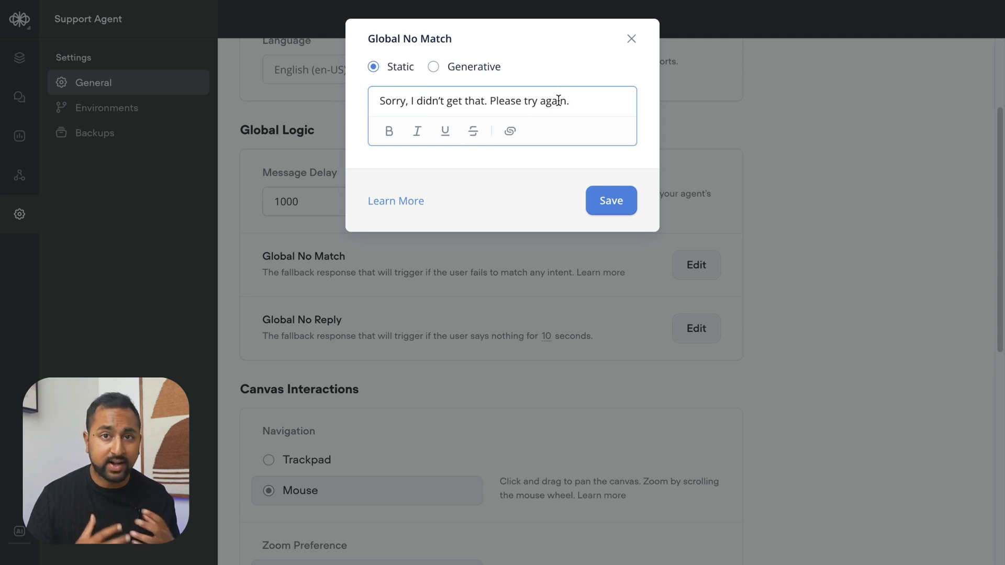
mouse_move(472, 75)
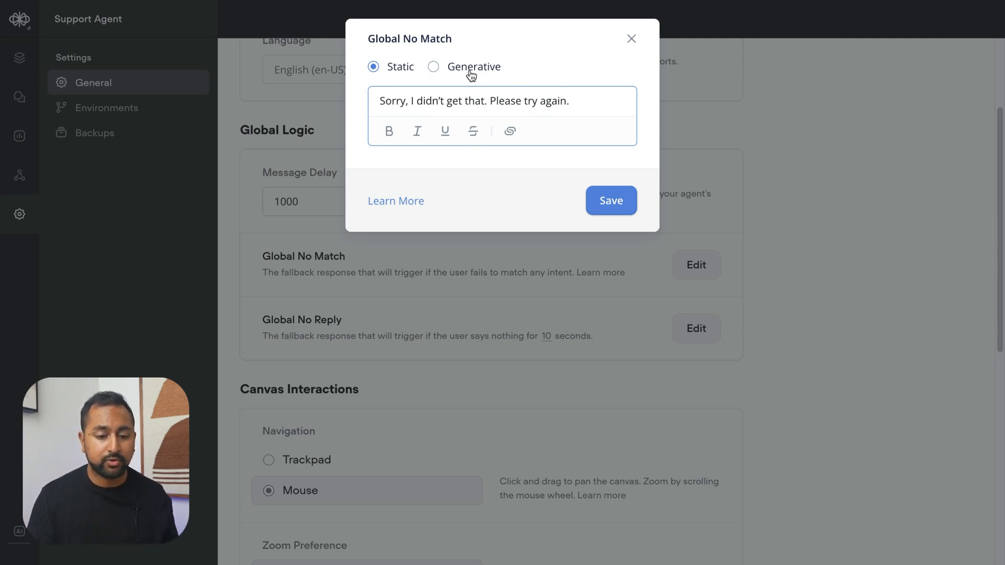
click(434, 67)
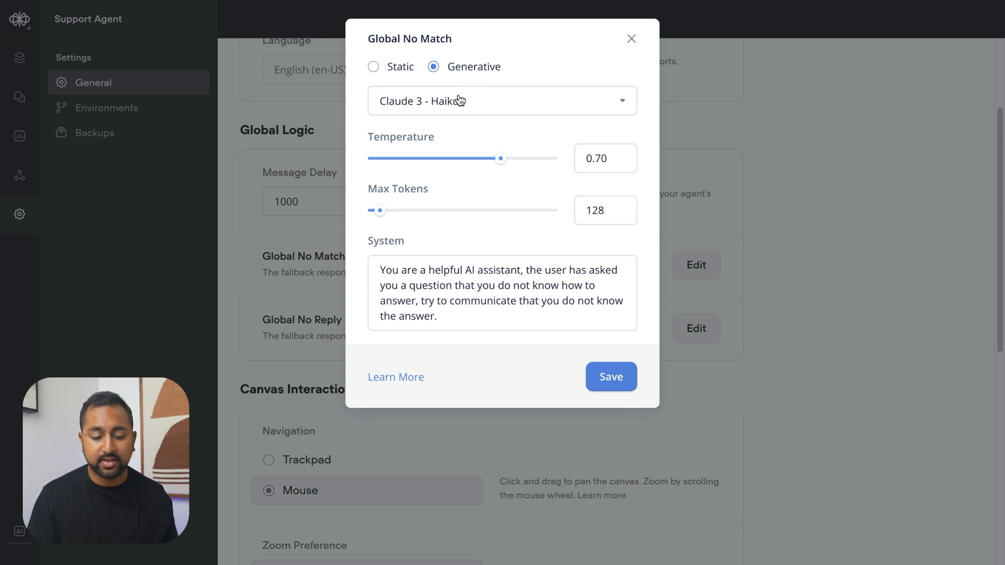
mouse_move(468, 282)
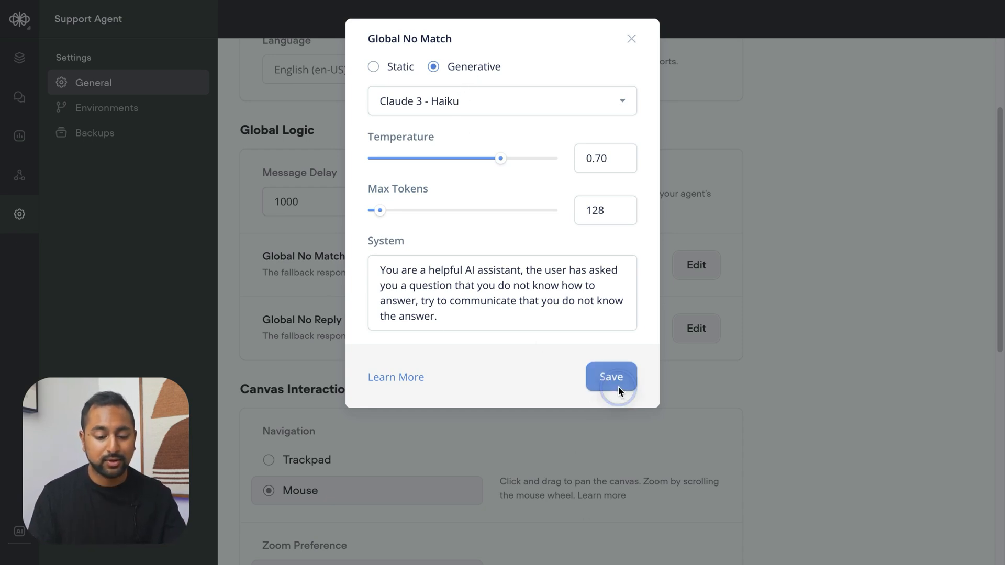
click(610, 377)
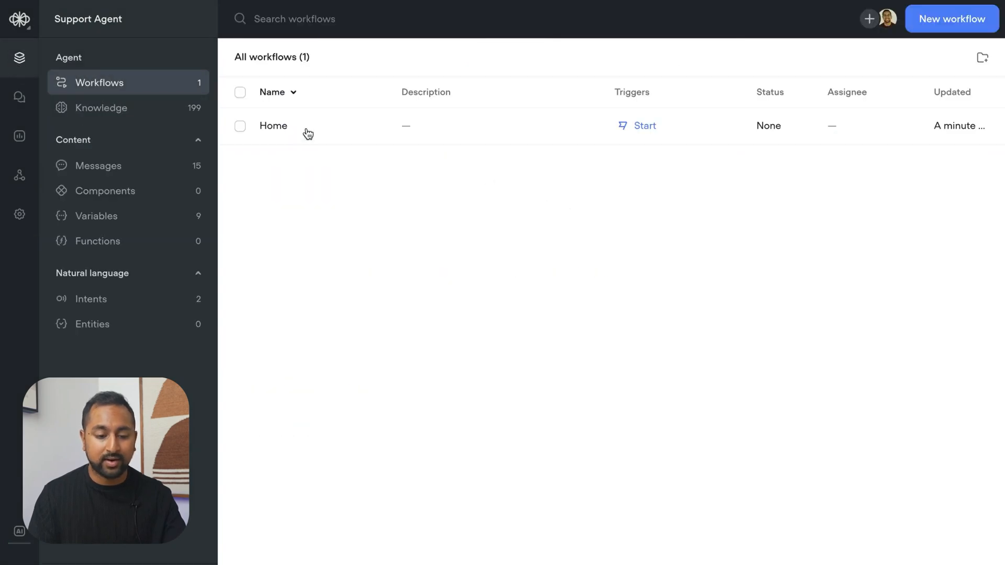
Step: Open the Home workflow, run a test, and ask 'what pizzas can I order?'
click(273, 125)
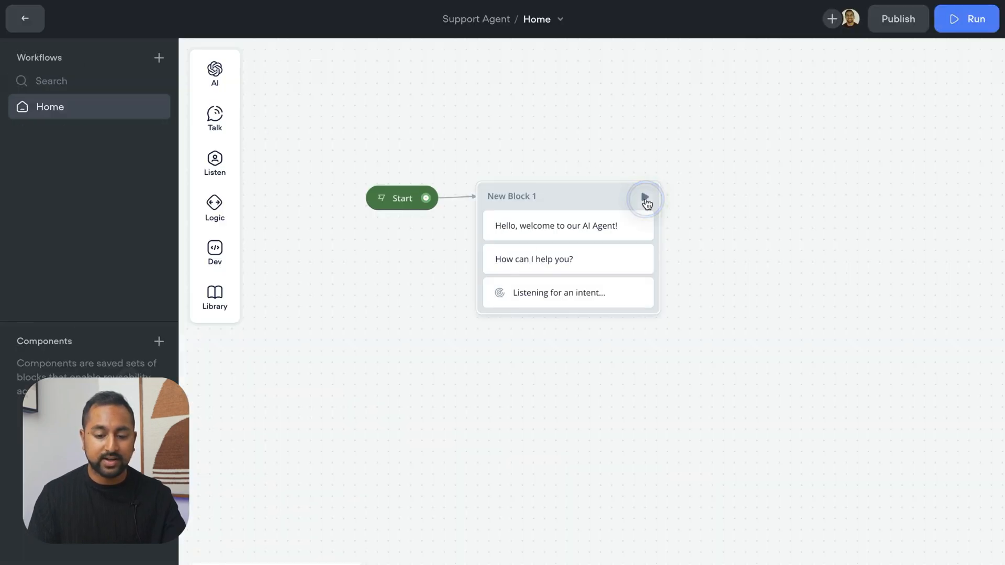
click(966, 18)
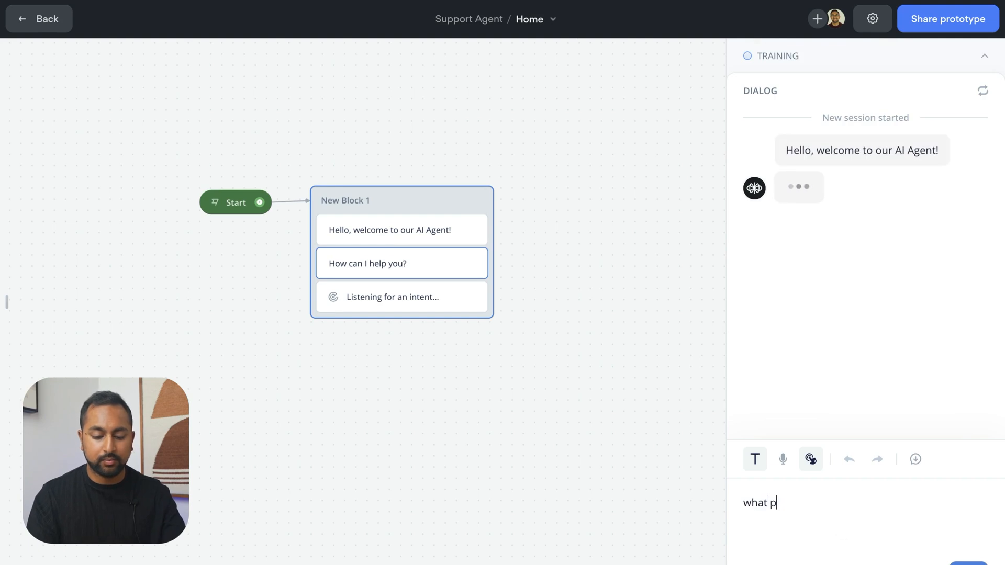
text(izzas can I order?)
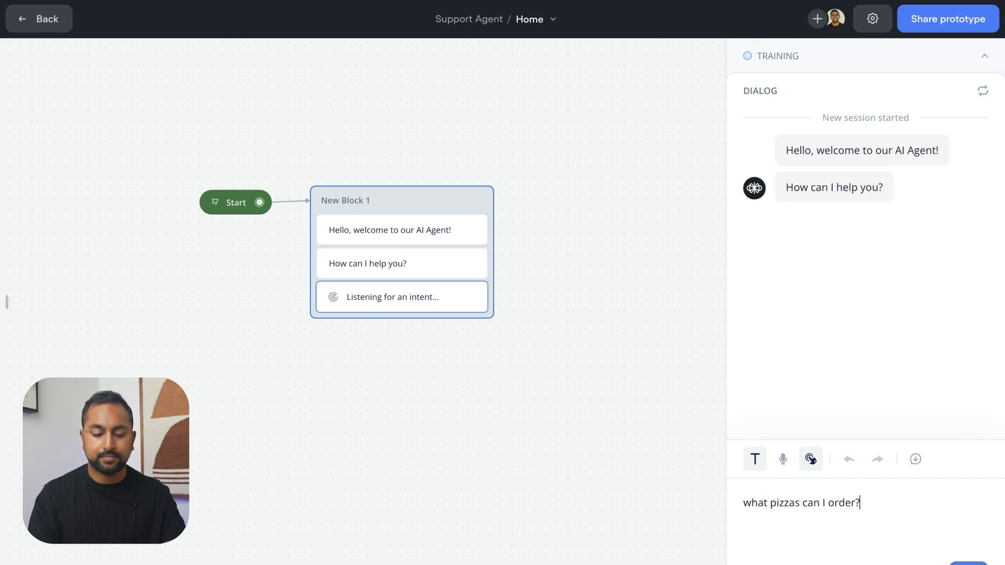
key(Return)
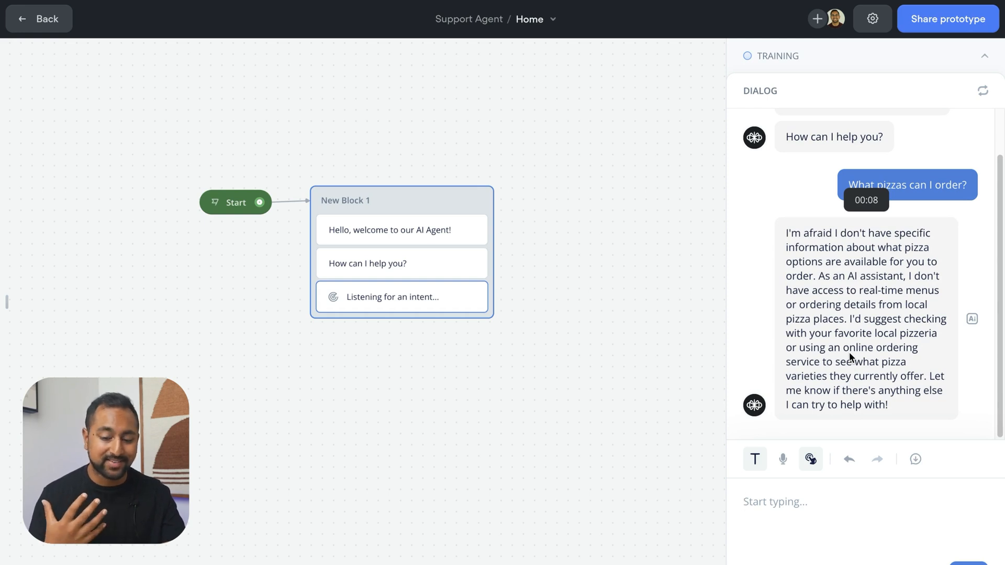
Step: End the test, set Global No Match back to Static, and reopen the Home workflow
click(38, 18)
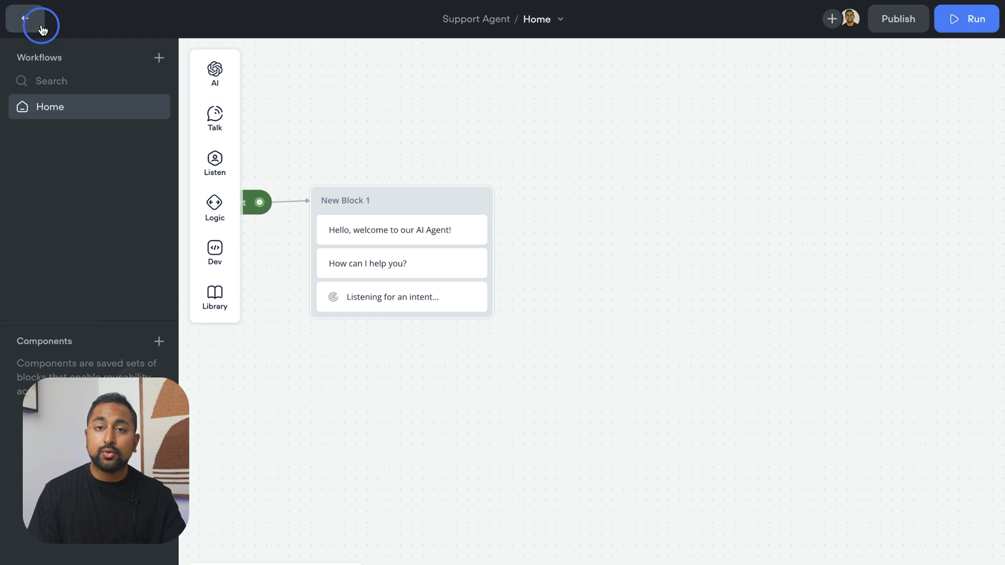
click(25, 17)
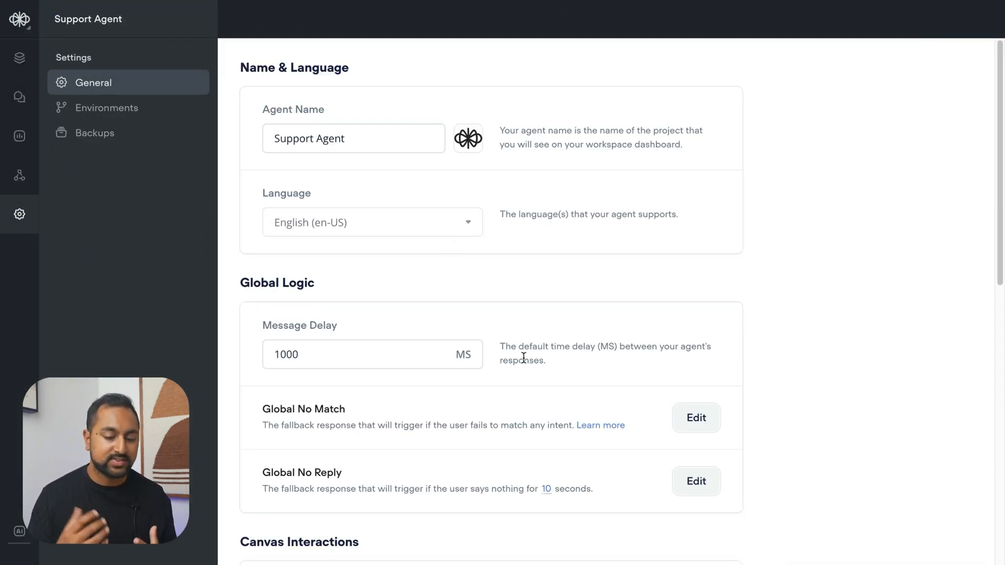
click(696, 417)
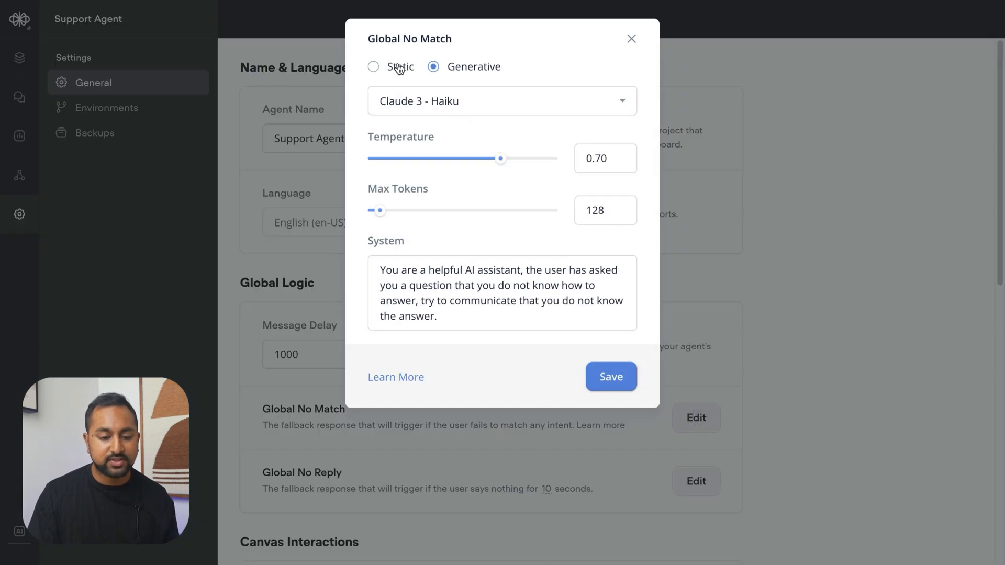
click(631, 38)
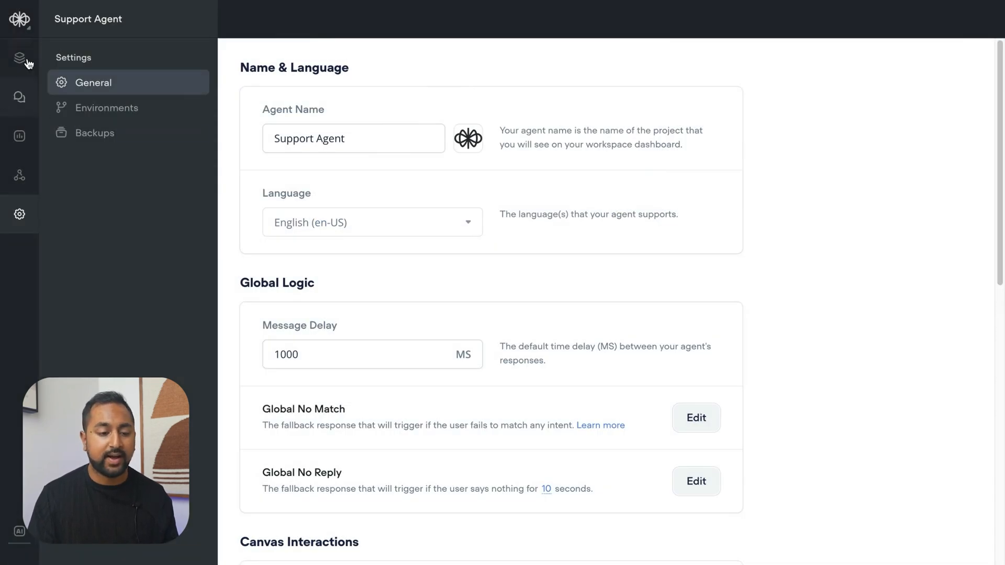
click(20, 58)
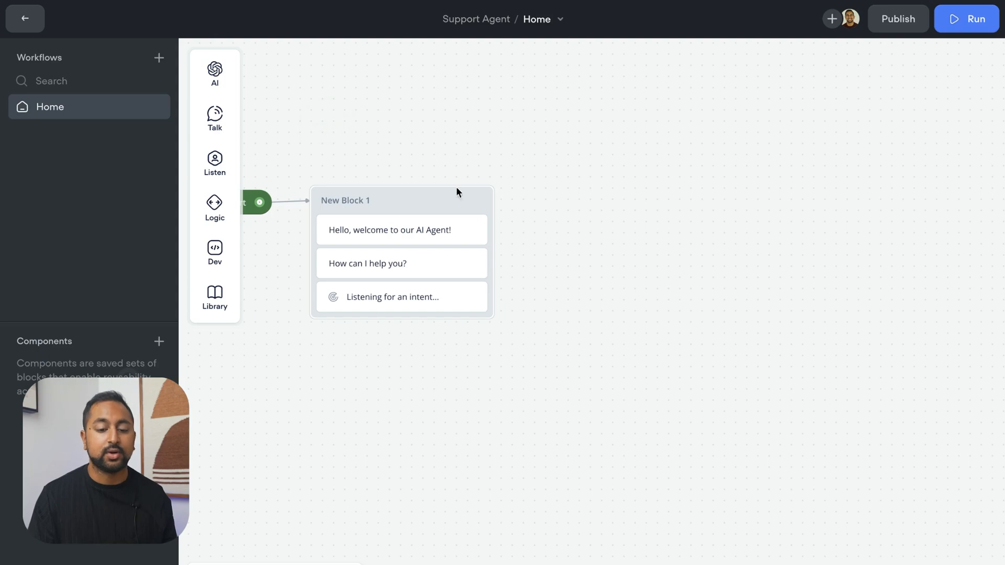